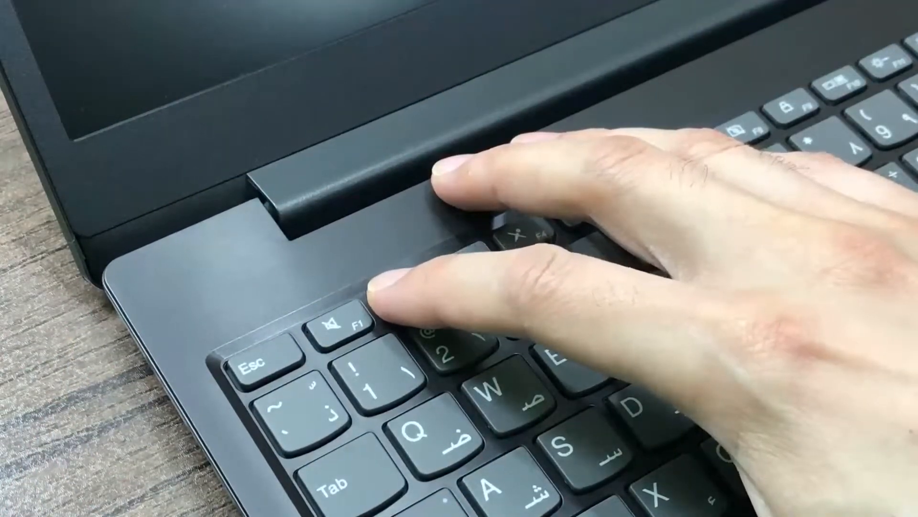
# Enter BIOS setup with F2 and move to USB Legacy on the Configuration page.
pyautogui.press('F2')
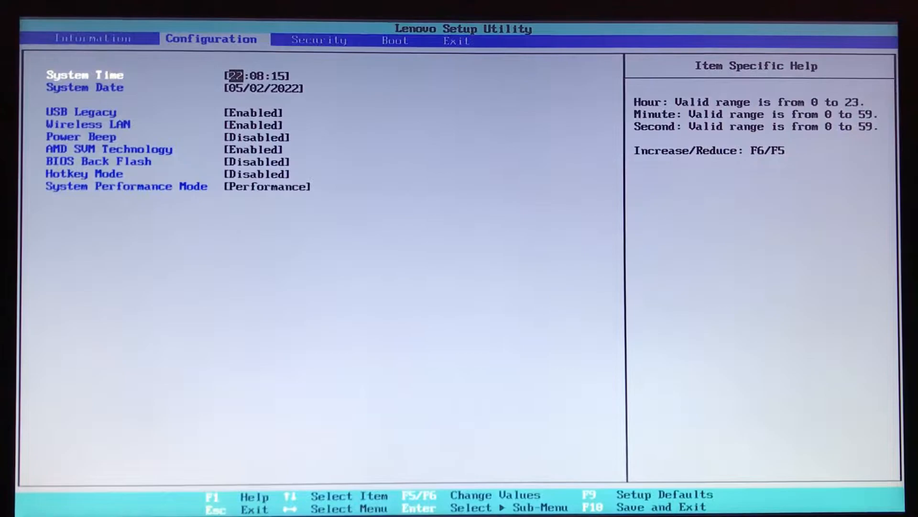
pyautogui.press('Down')
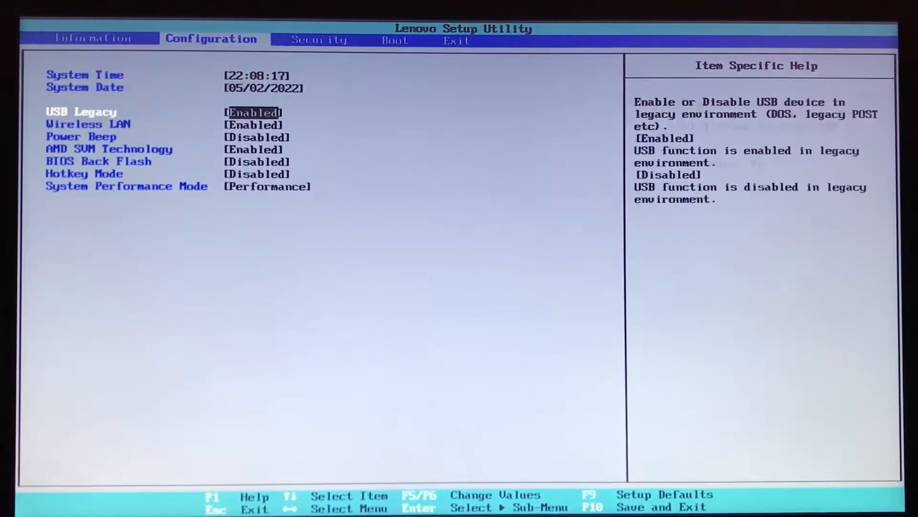
# Open the System Performance Mode choices, showing Performance and Quiet.
pyautogui.press('Down')
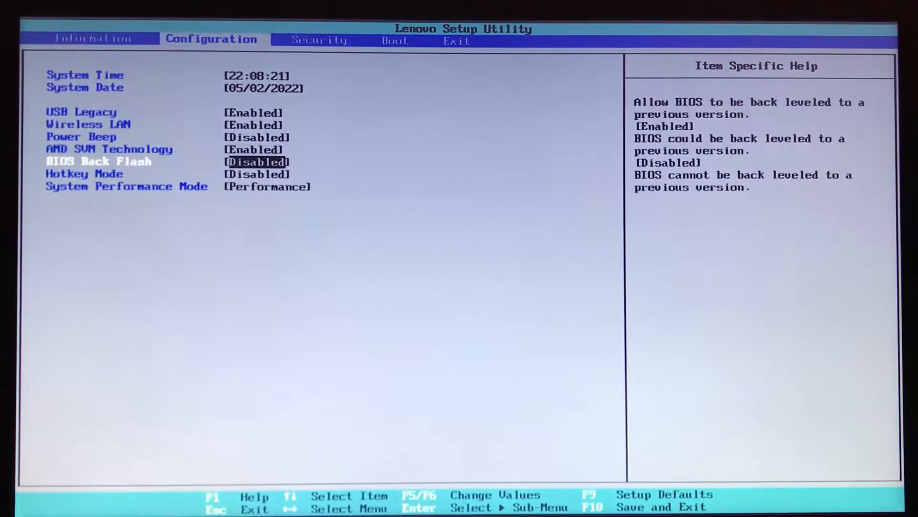
pyautogui.press('Down')
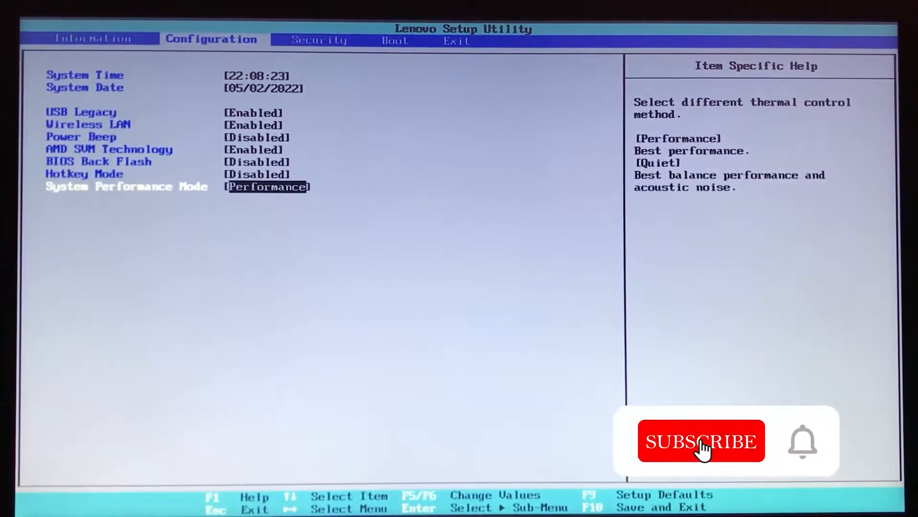
pyautogui.click(701, 441)
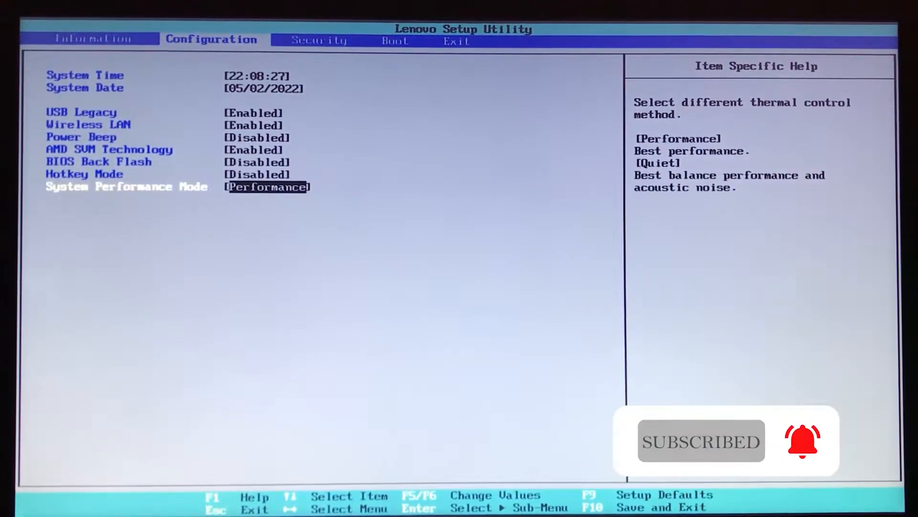
pyautogui.press('Enter')
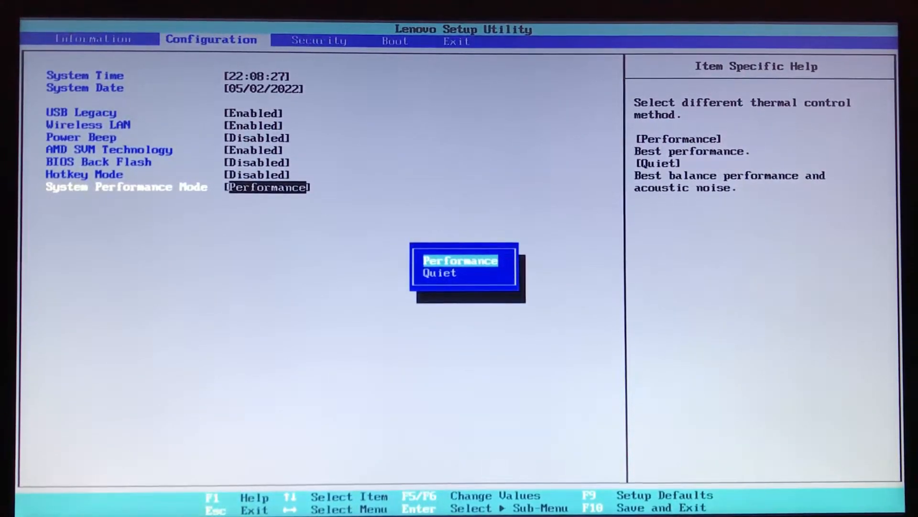
# Choose Quiet for System Performance Mode and bring up the F10 save-and-exit prompt.
pyautogui.press('Down')
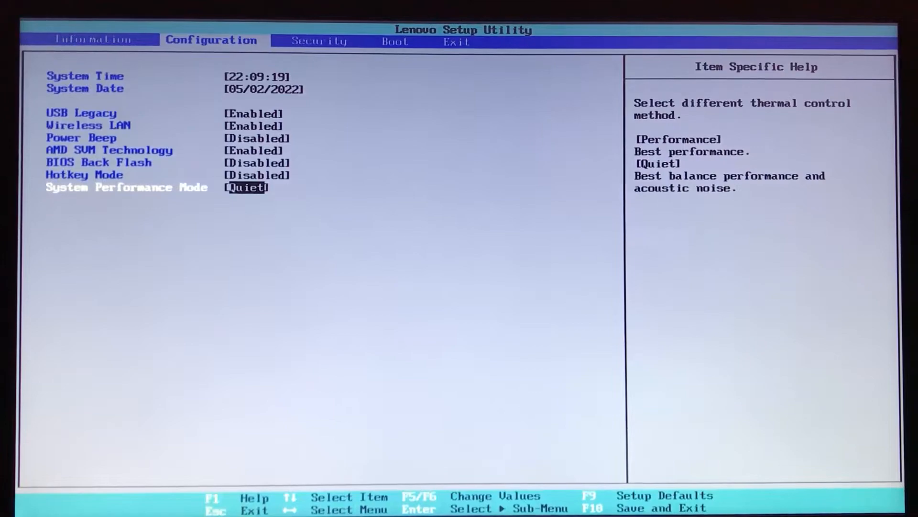
pyautogui.press('f10')
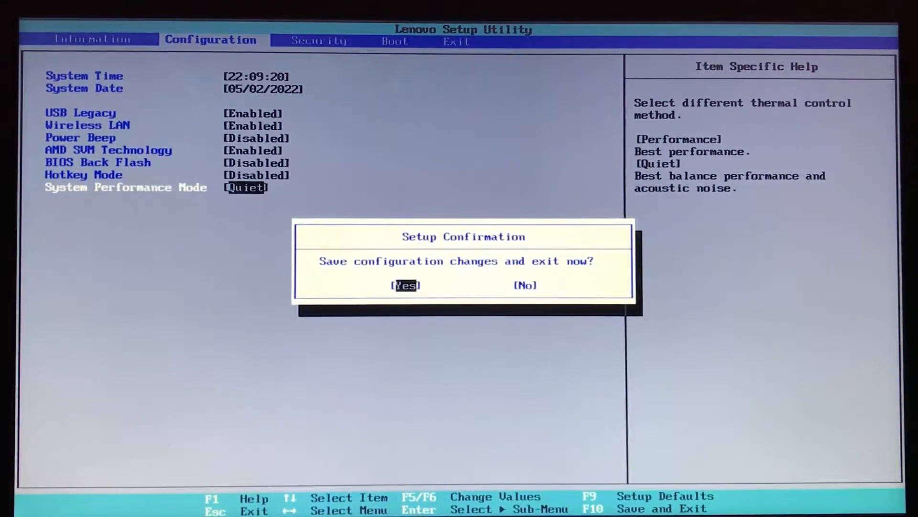